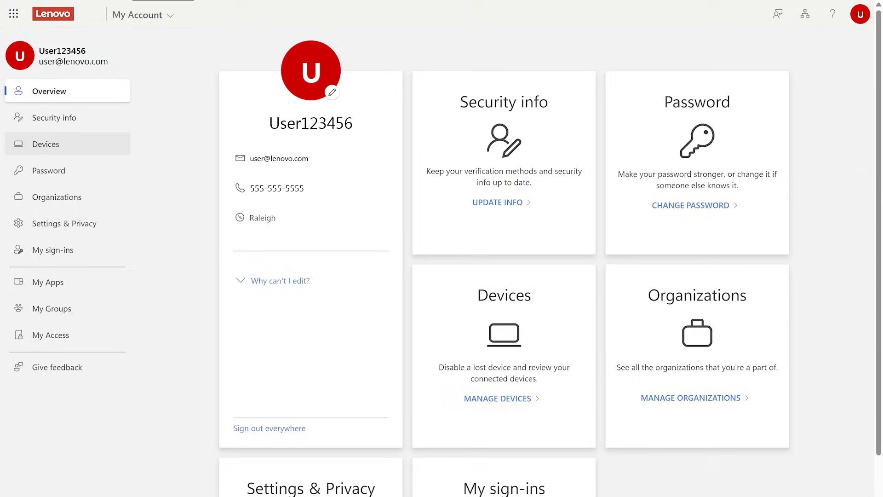
# - Go to the Devices list and view BitLocker keys for the active Windows device
pyautogui.click(45, 144)
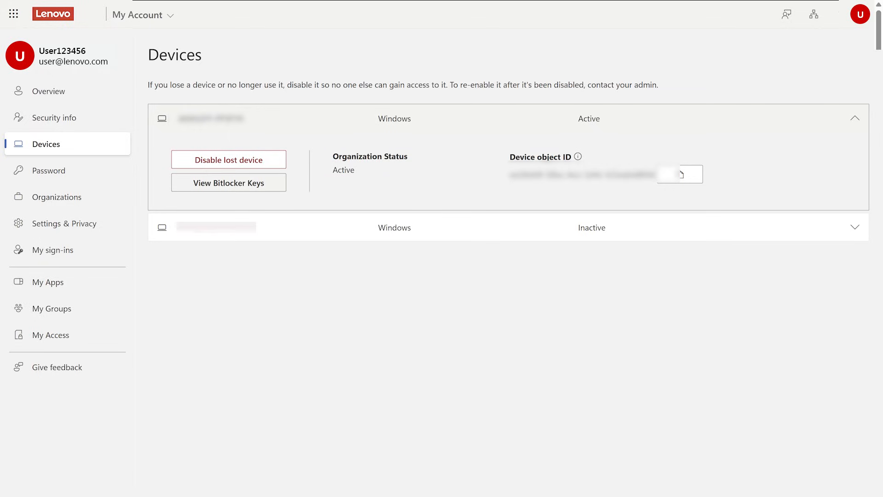
pyautogui.click(228, 182)
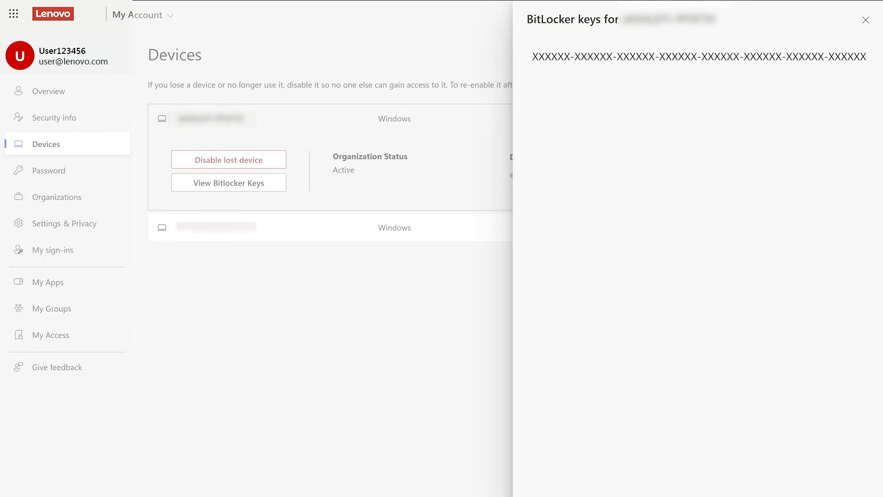